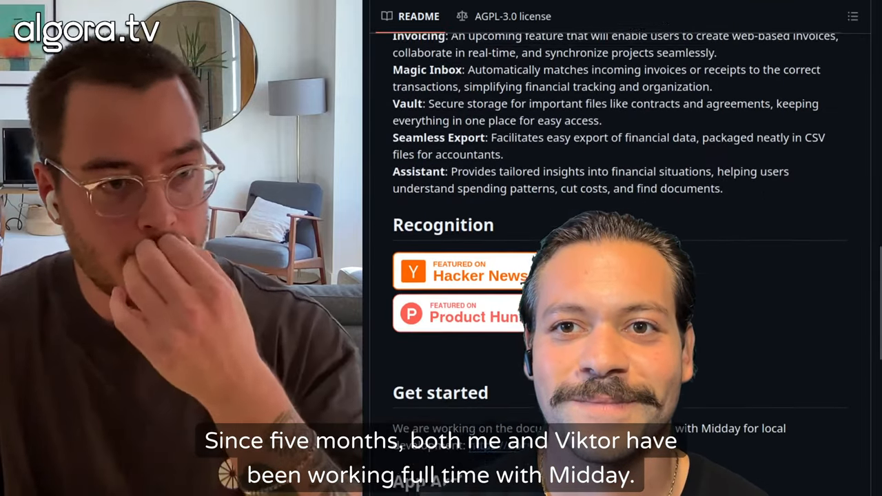
Step: Scroll through the overview dashboard's profit chart, spending breakdown and tracker calendar
{"action": "scroll", "scroll_direction": "down", "scroll_amount": 3}
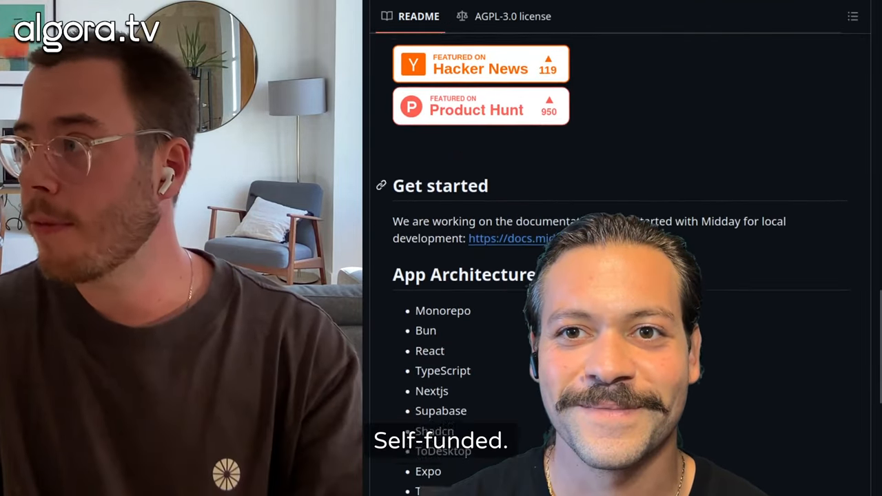
{"action": "scroll", "scroll_direction": "down", "scroll_amount": 3}
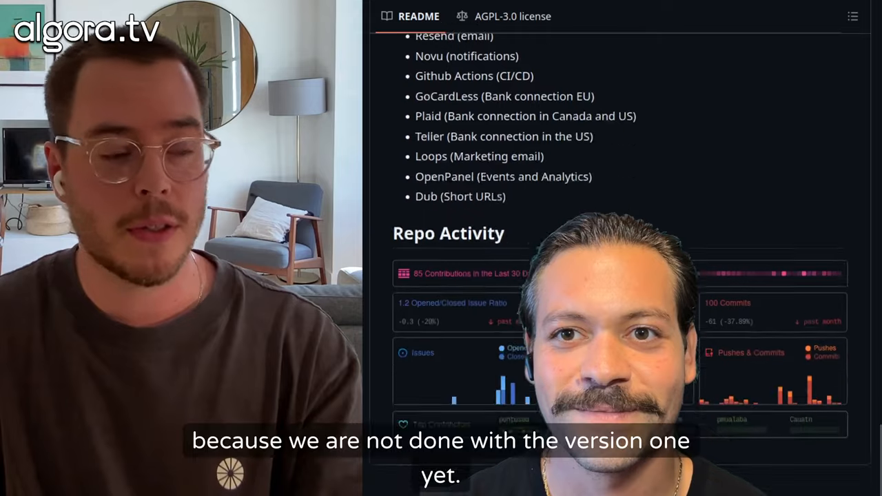
{"action": "scroll", "scroll_direction": "down", "scroll_amount": 3}
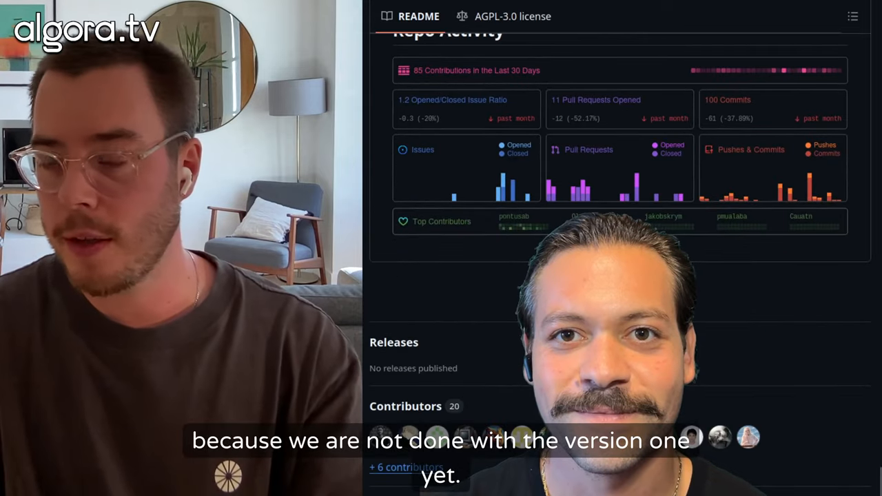
{"action": "scroll", "scroll_direction": "down", "scroll_amount": 3}
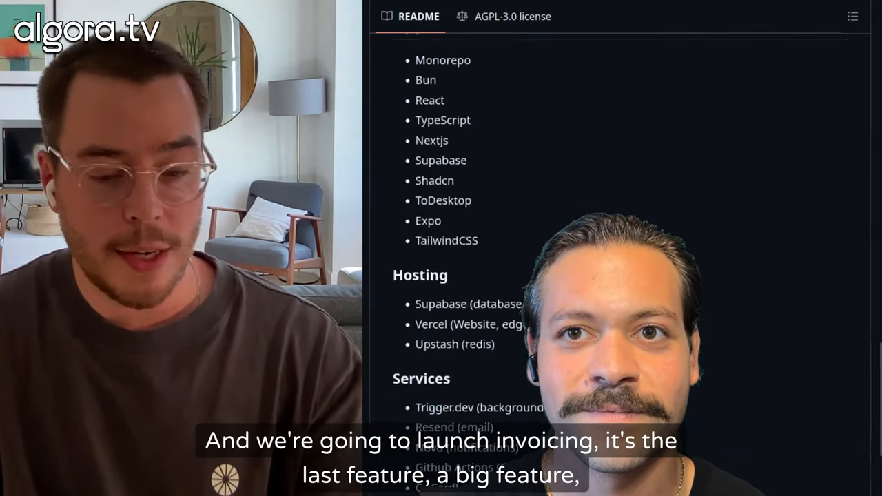
{"action": "scroll", "scroll_direction": "up", "scroll_amount": 3}
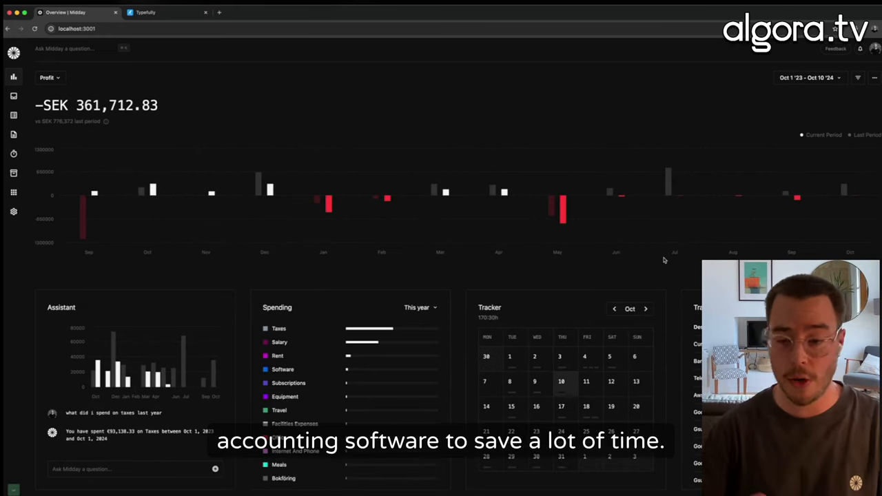
{"action": "mouse_move", "coordinate": [619, 254]}
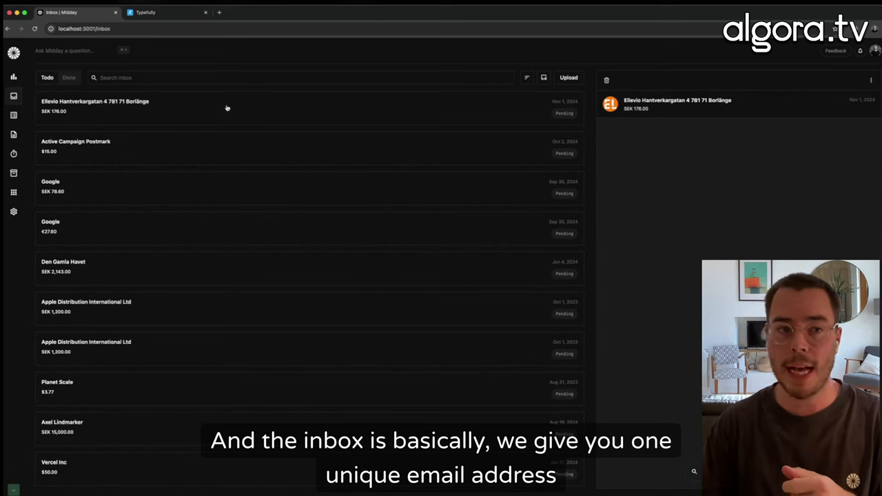
Step: Select the first receipt in the inbox Todo list for preview
{"action": "left_click", "coordinate": [245, 146]}
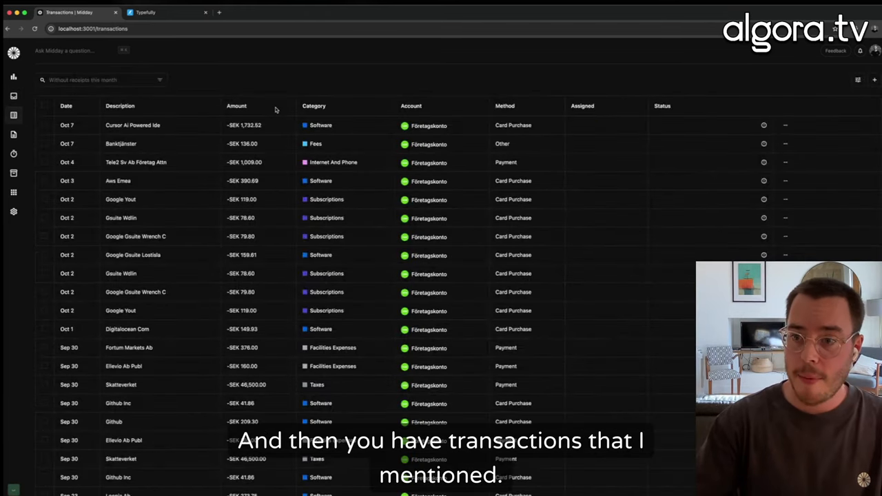
Step: Scroll down the transactions table and move on to the time tracker
{"action": "scroll", "scroll_direction": "down", "scroll_amount": 3}
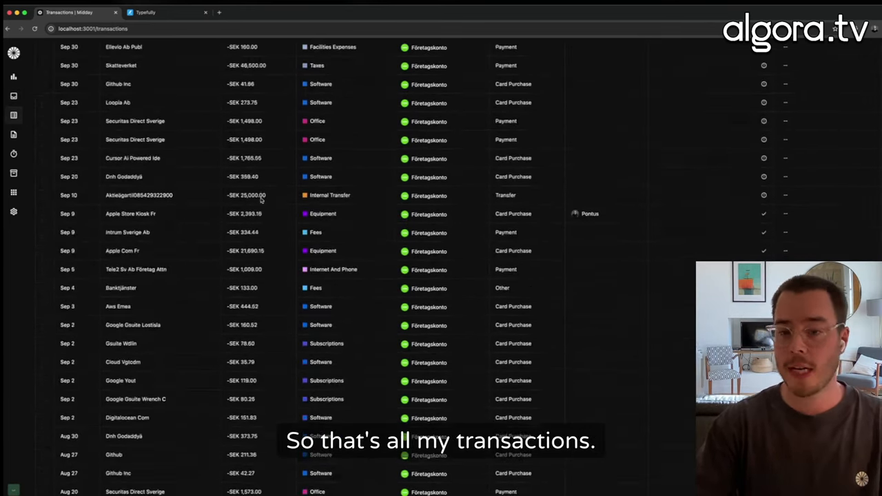
{"action": "scroll", "scroll_direction": "down", "scroll_amount": 3}
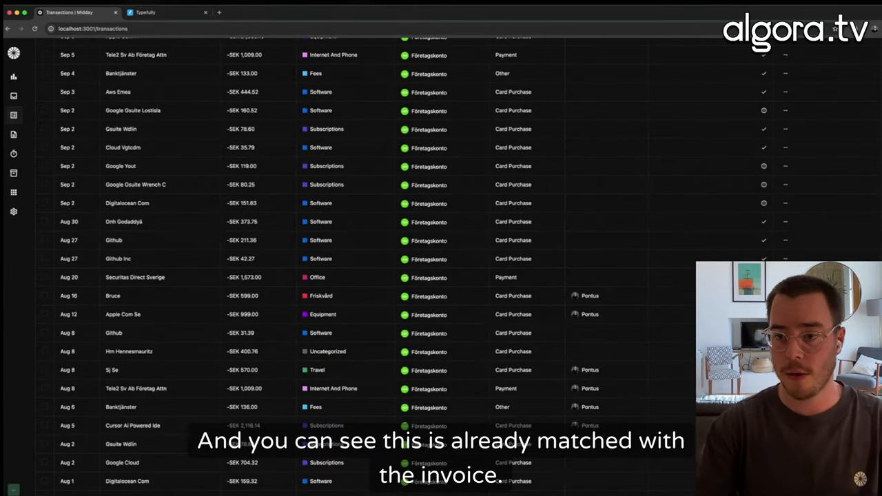
{"action": "left_click", "coordinate": [130, 351]}
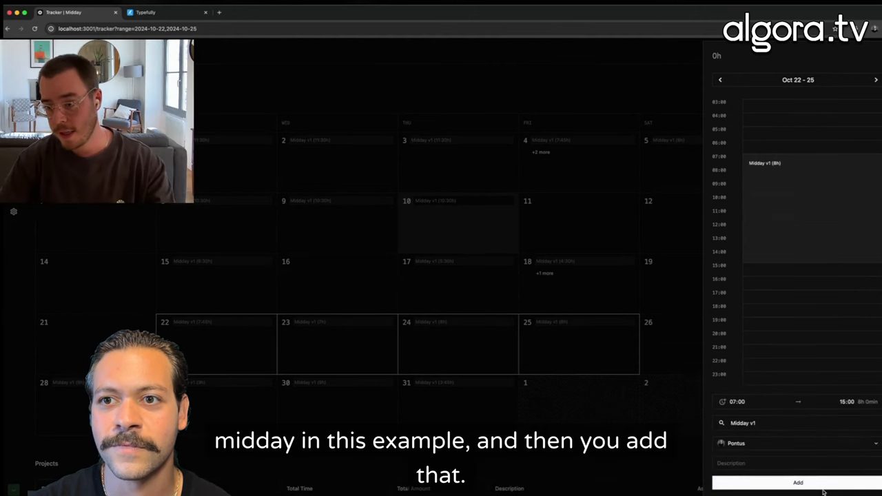
Step: Add the Midday v1 time entry for Oct 22–25, 07:00–15:00
{"action": "left_click", "coordinate": [796, 482]}
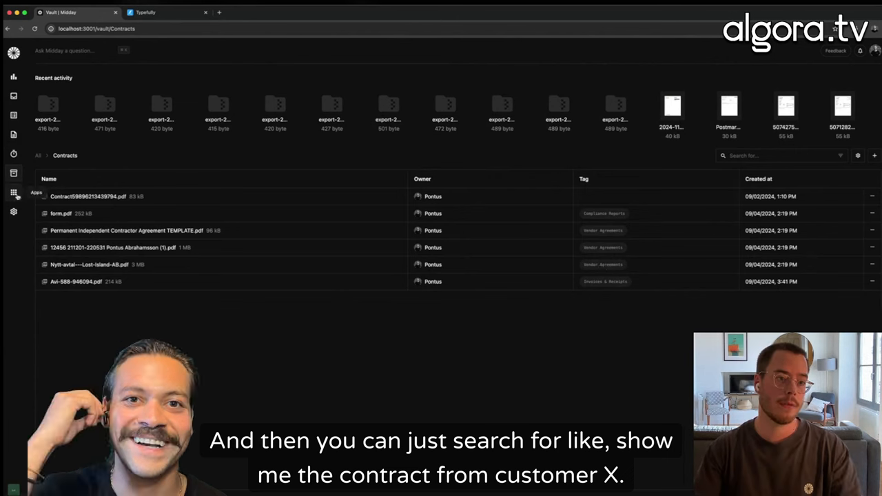
Step: Leave the vault's Contracts folder for the page of available apps
{"action": "left_click", "coordinate": [14, 193]}
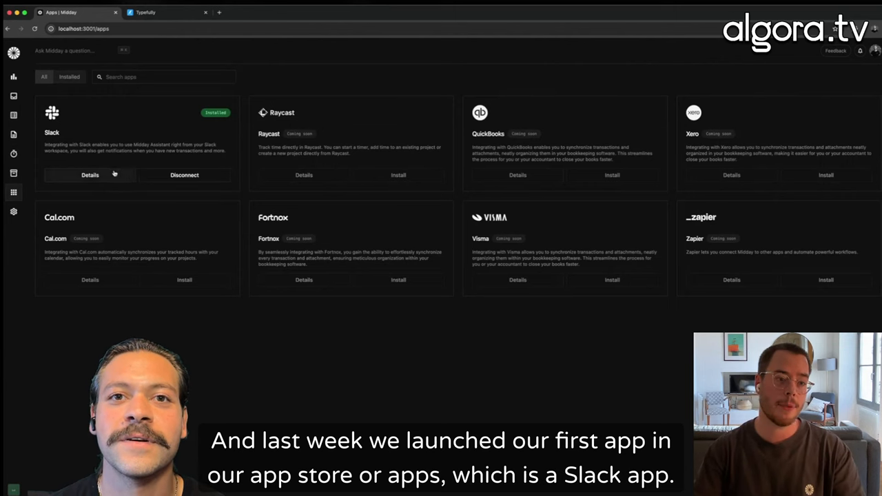
Step: Return from the apps page to the overview dashboard
{"action": "left_click", "coordinate": [89, 174]}
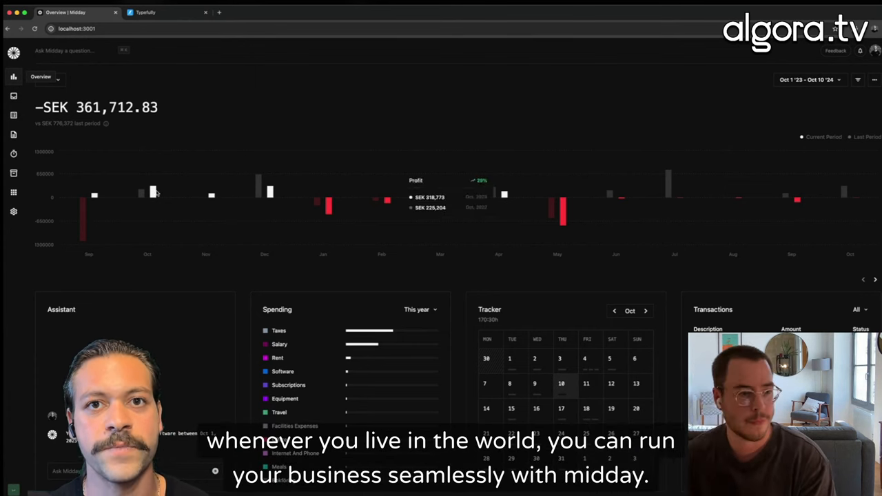
Step: Bring up the General team settings for Lost Island AB
{"action": "left_click", "coordinate": [14, 212]}
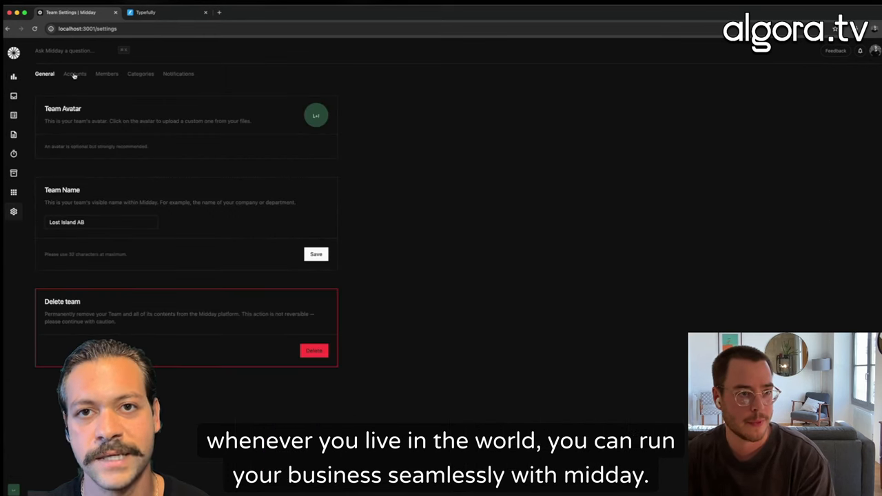